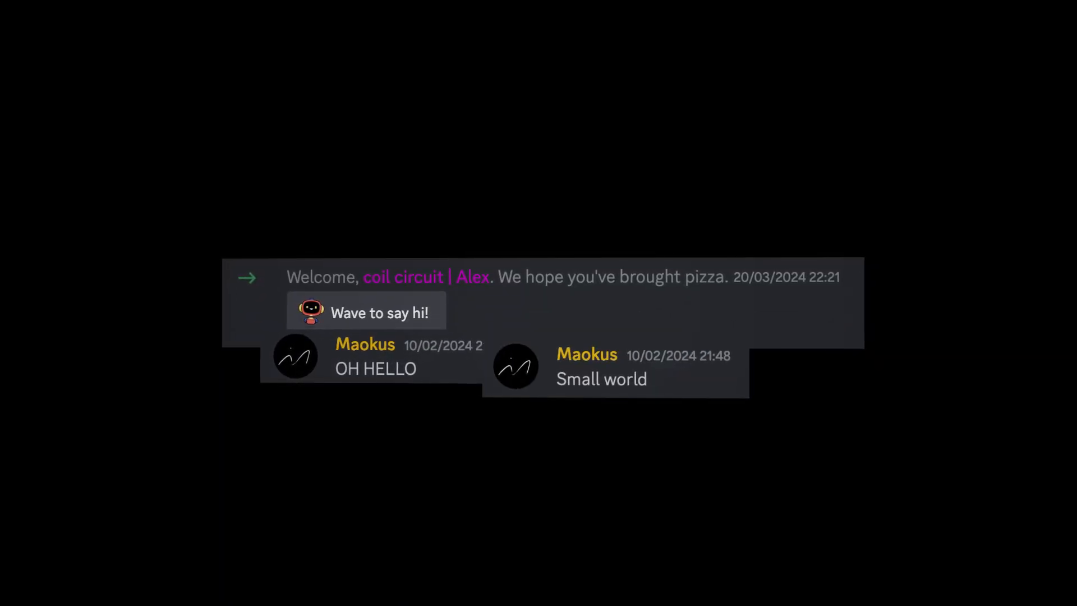
Filter Discord's community discovery to Music and browse the 1948 results from Lofi Girl.
scroll("down", 3)
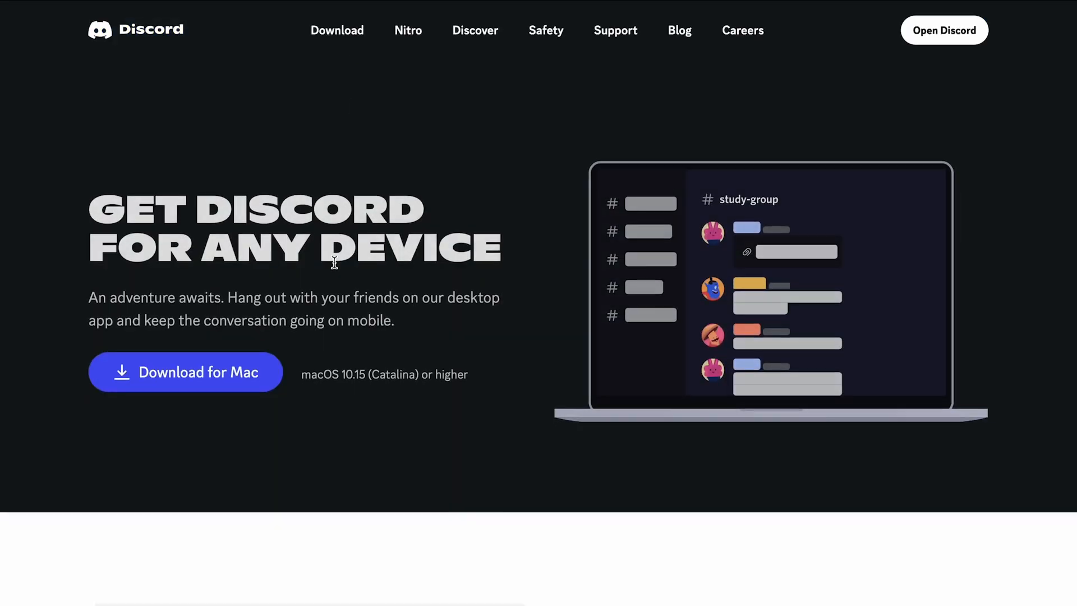
left_click(475, 29)
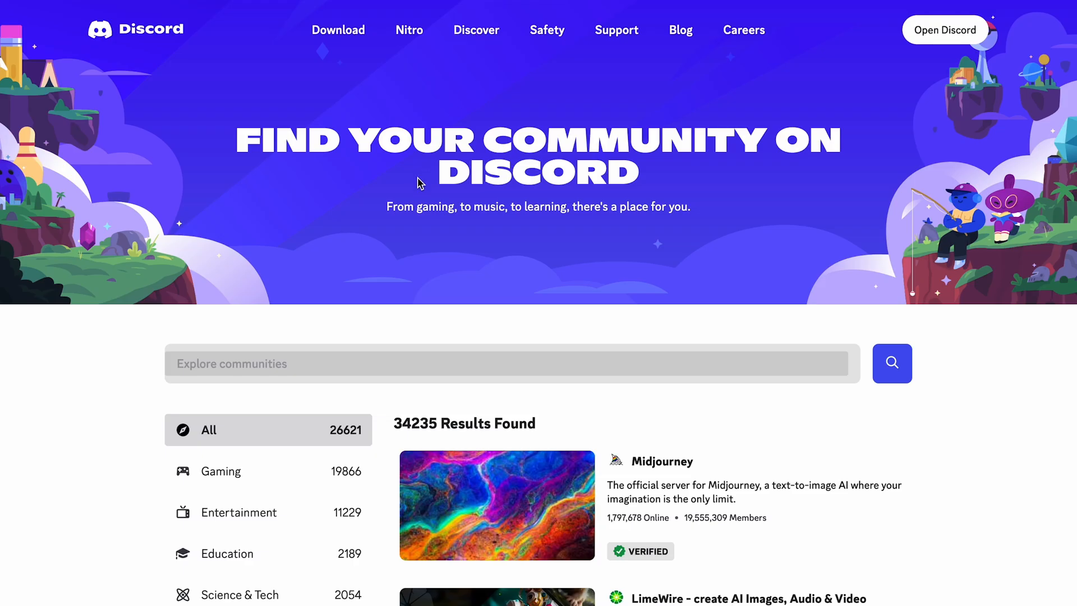
left_click(217, 467)
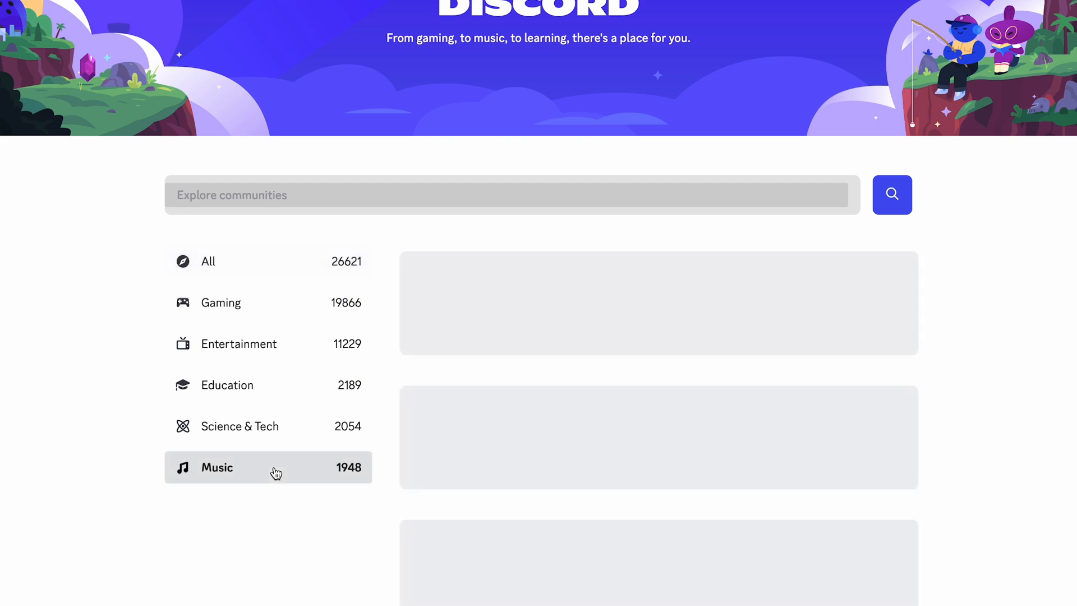
left_click(268, 467)
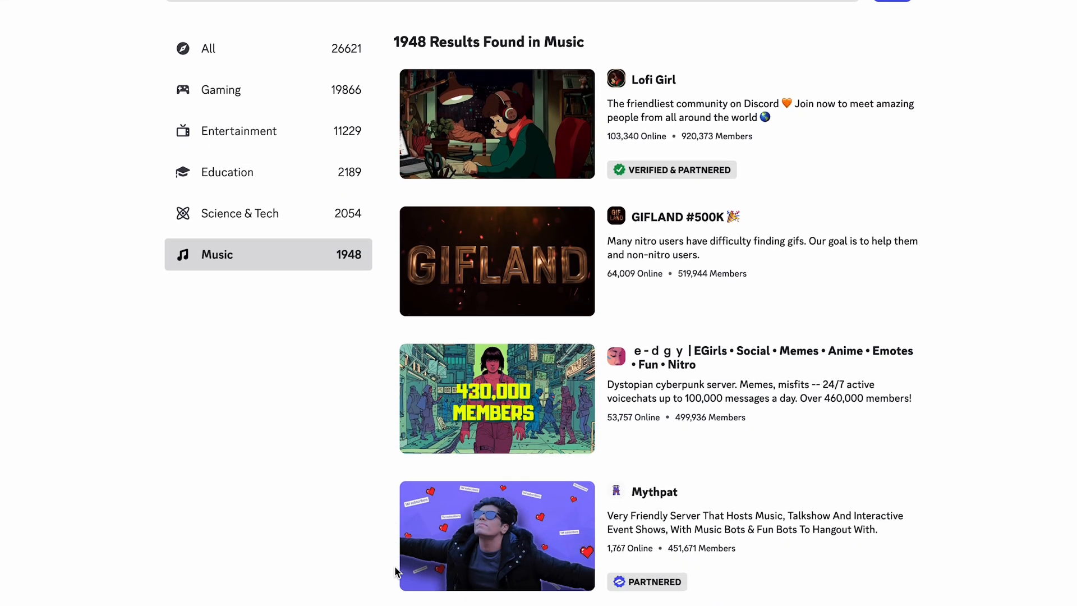
scroll("down", 3)
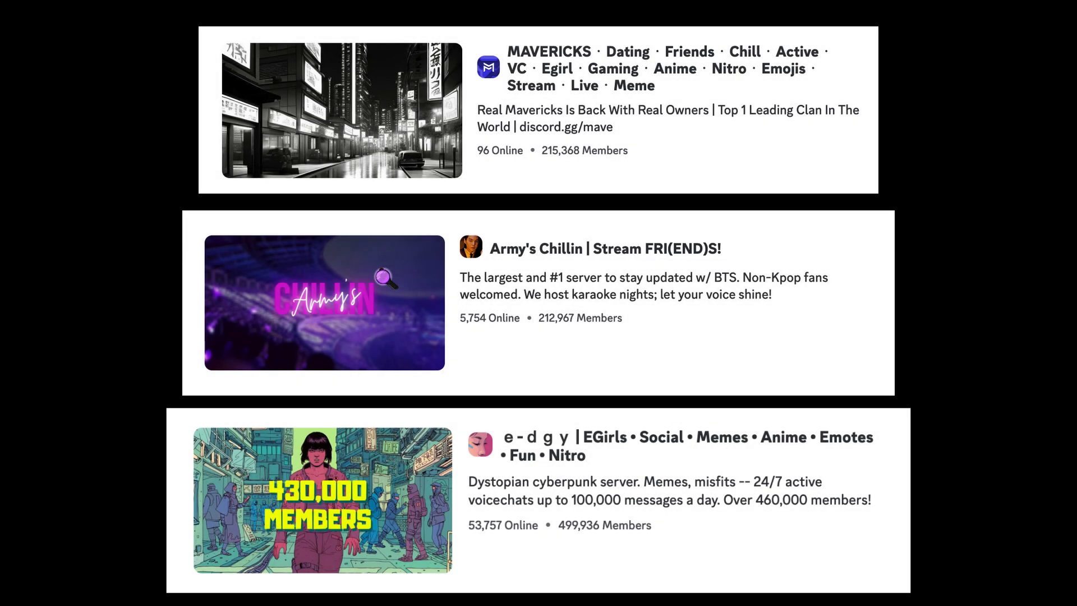
left_click(814, 88)
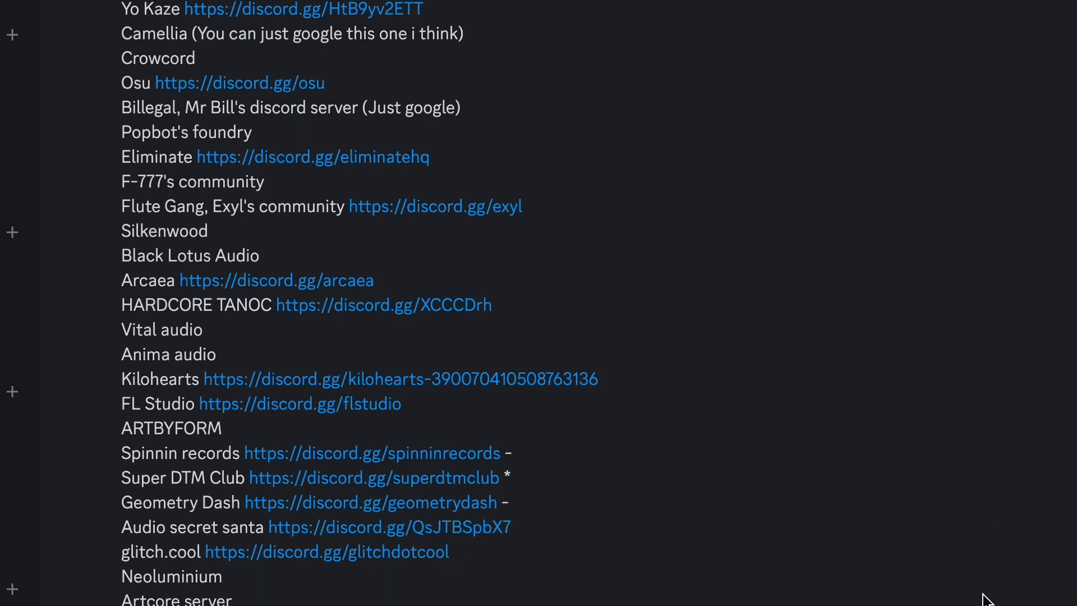
scroll("down", 3)
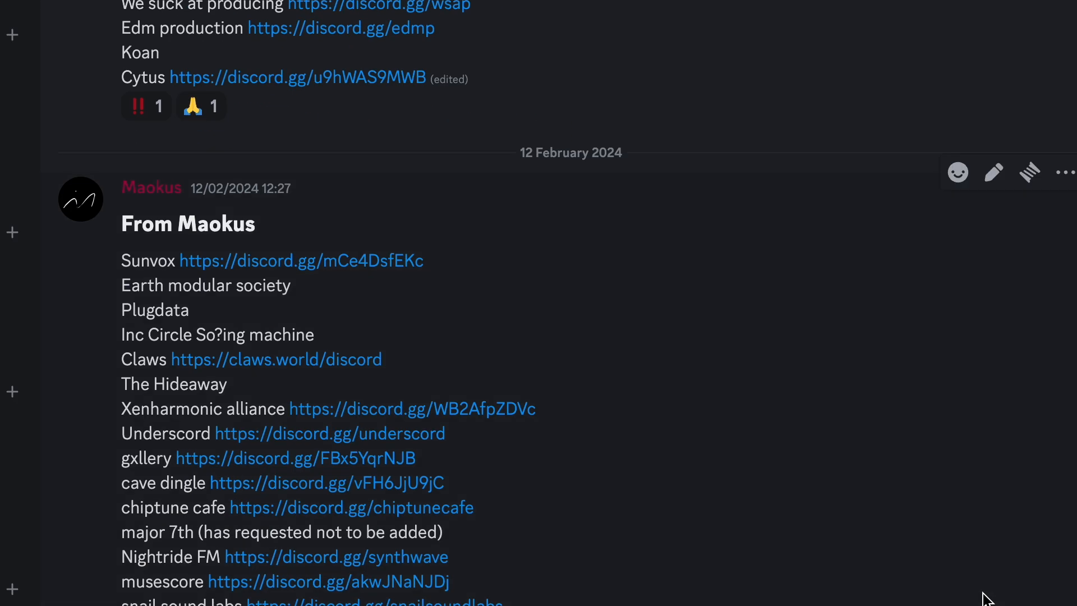
scroll("down", 3)
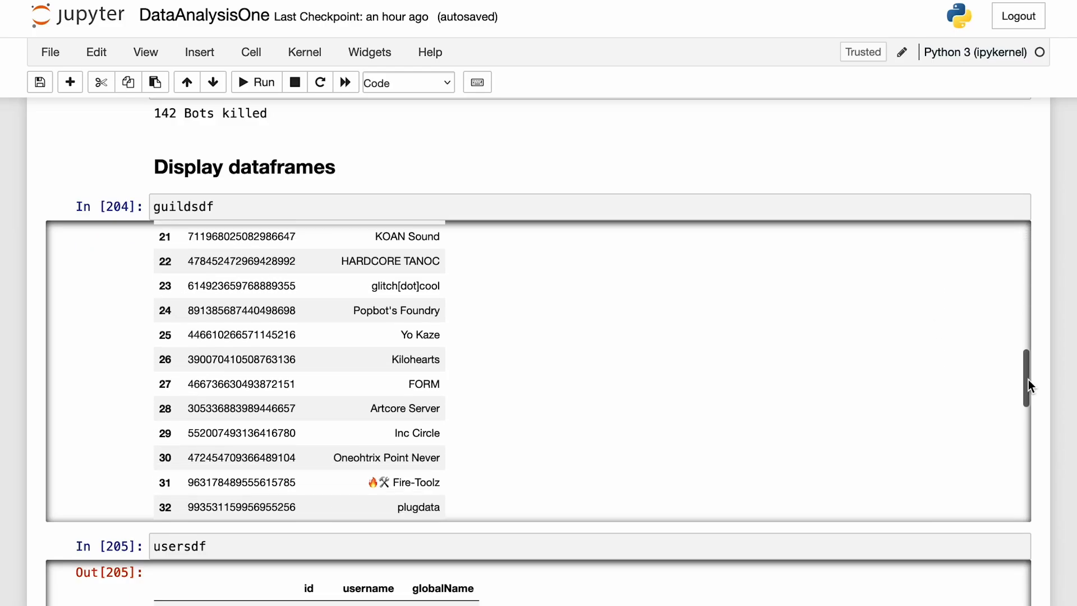
Scroll the guildsdf output listing server ids and names such as KOAN Sound.
scroll("down", 3)
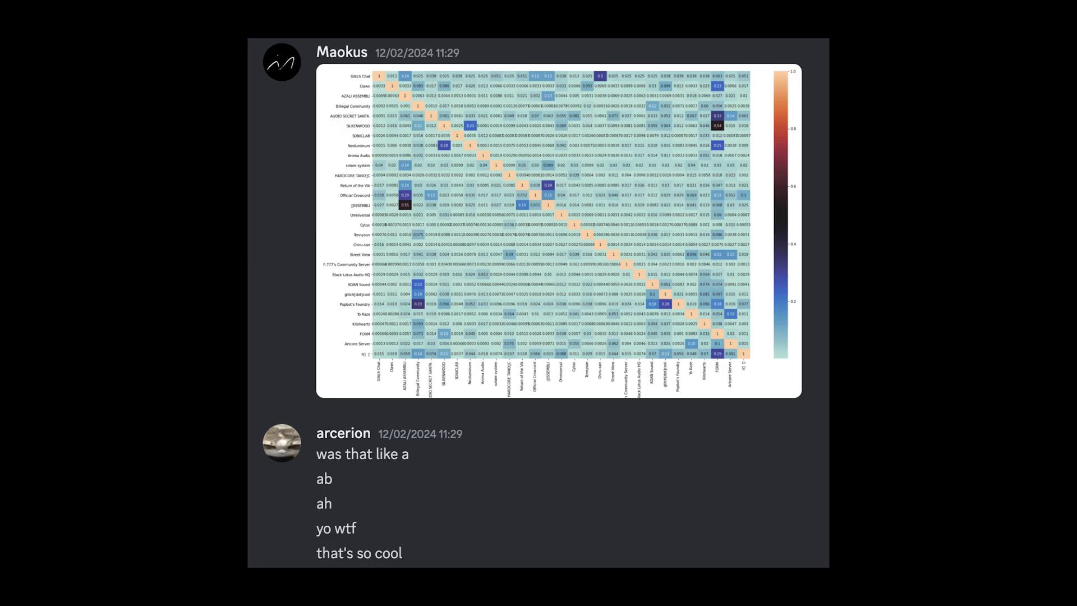
scroll("down", 3)
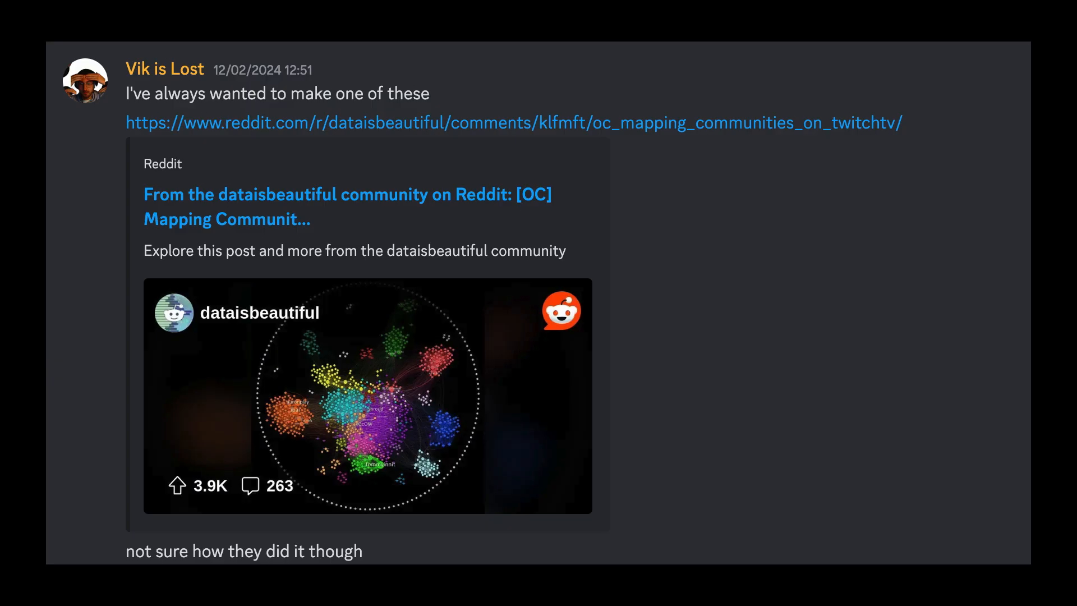
left_click(368, 394)
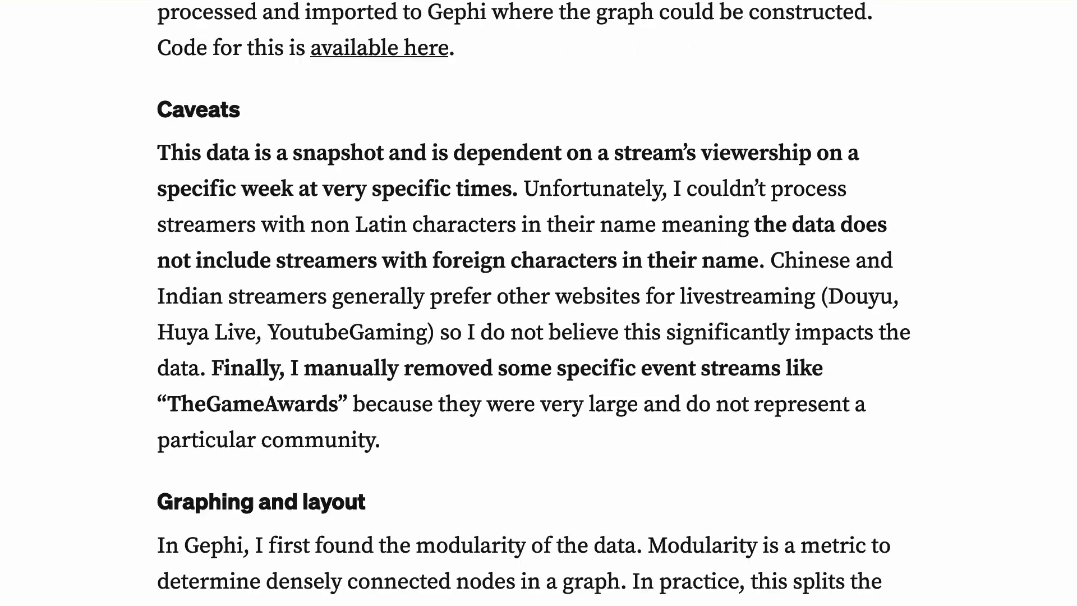
Scroll the Medium article to its Caveats and Gephi graphing and layout sections.
scroll("down", 3)
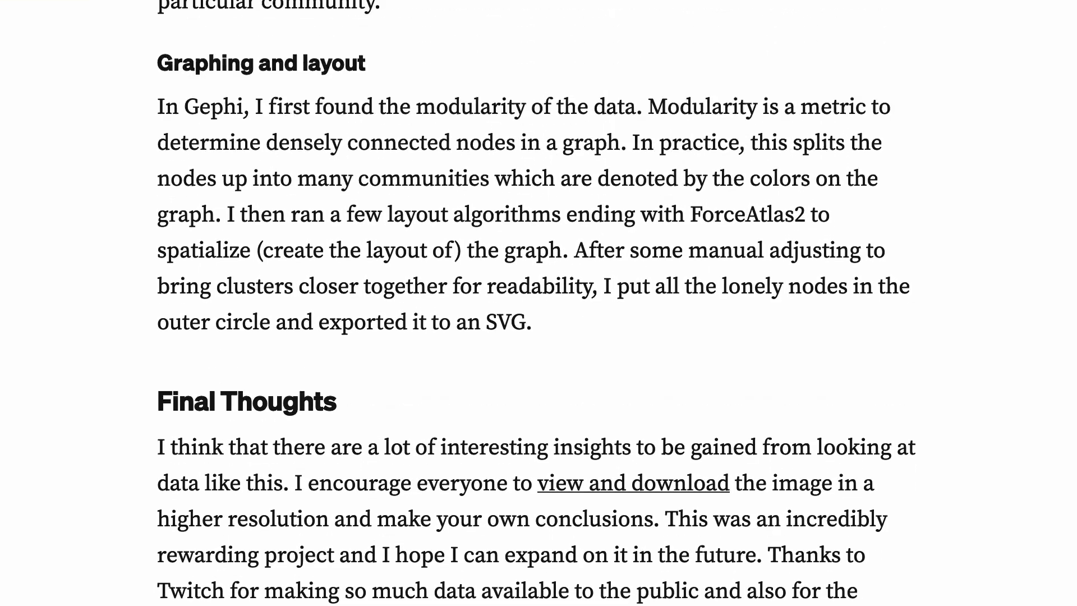
scroll("up", 3)
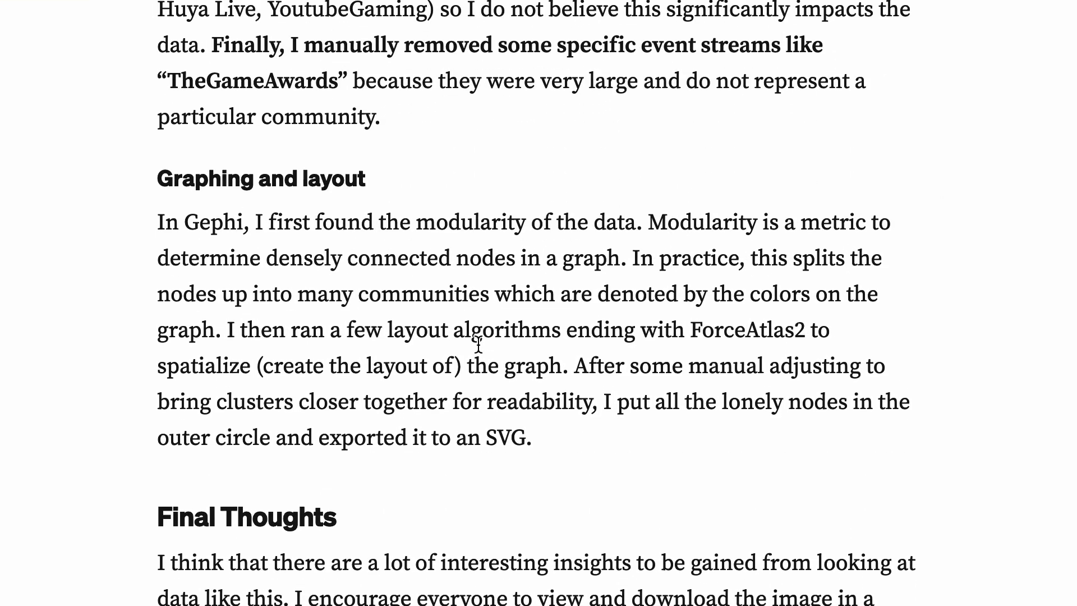
mouse_move(174, 218)
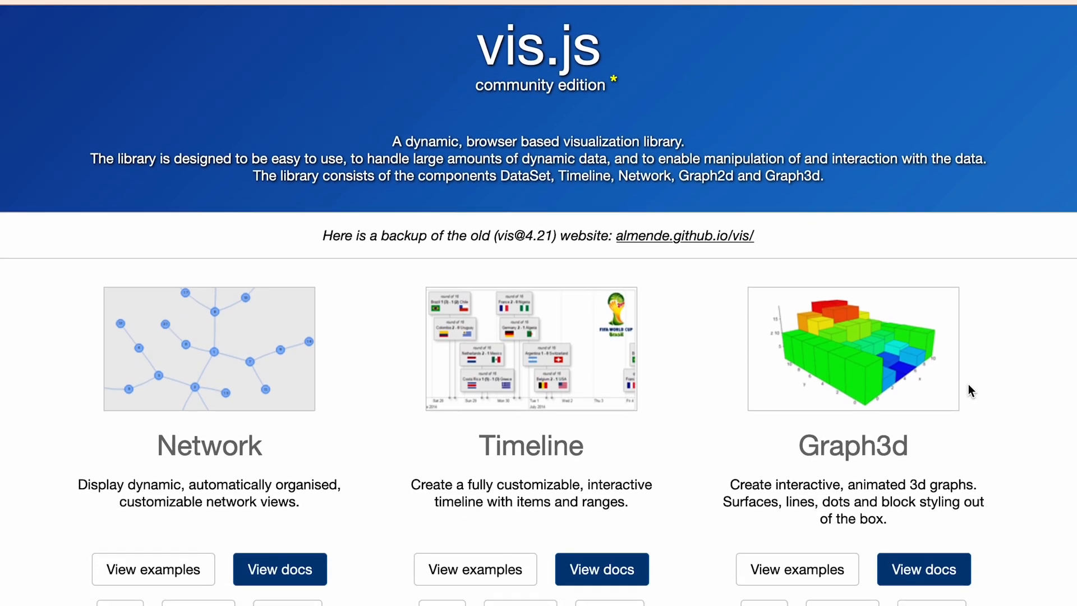
Scroll the vis.js Network, Timeline, Graph3d, Graph2d and DataSet component cards.
scroll("down", 3)
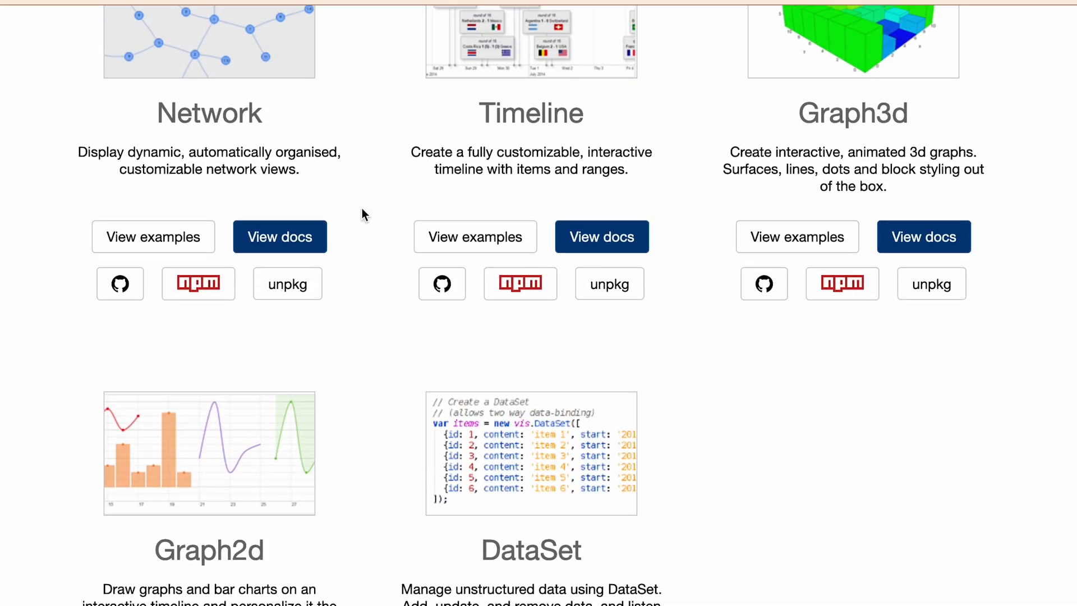
left_click(153, 236)
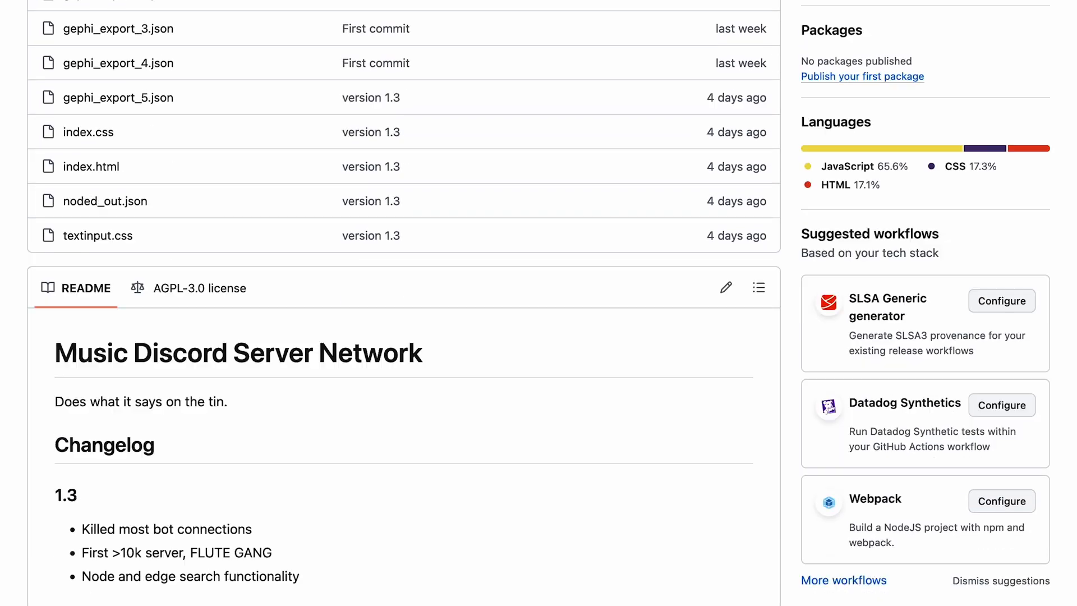
Scroll the repository's JSON and web file list and the 1.3 changelog README.
scroll("up", 3)
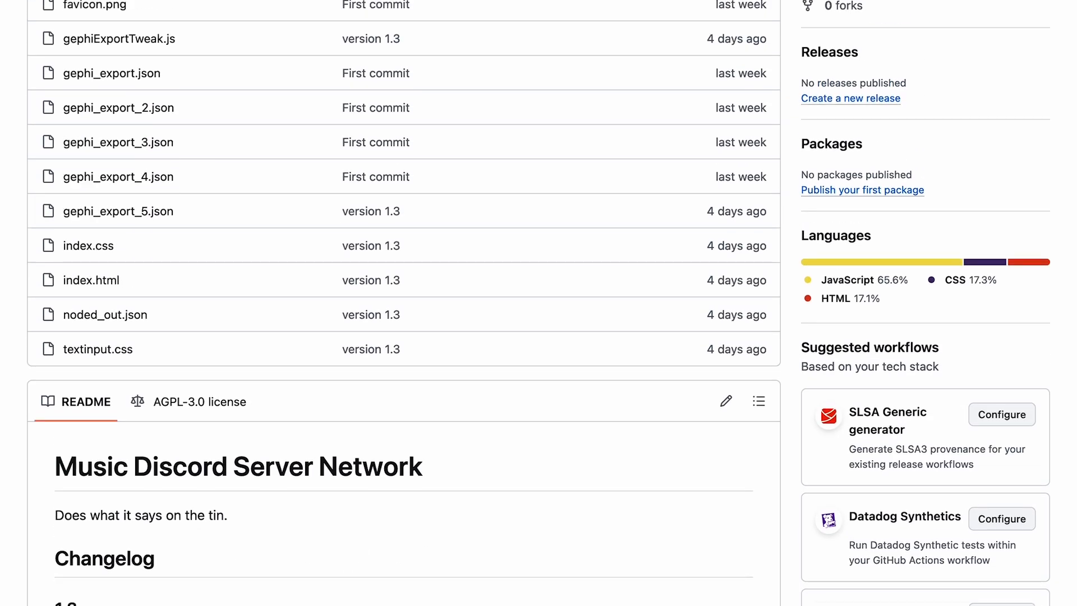
scroll("up", 3)
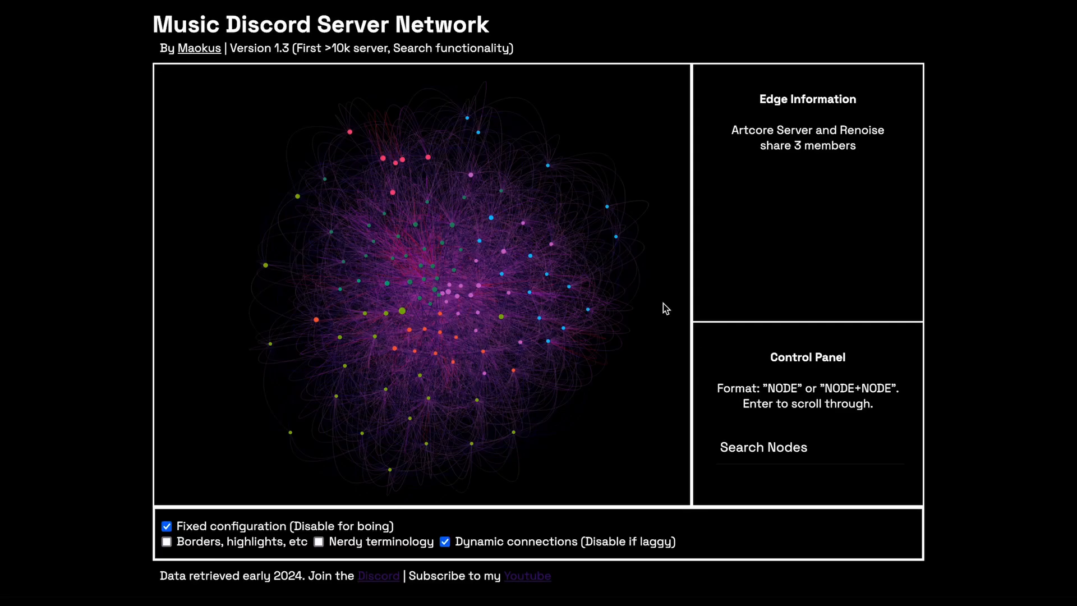
Search nodes for 'fl', then view Billegal Community, FORM and Flute Gang details.
type("fl")
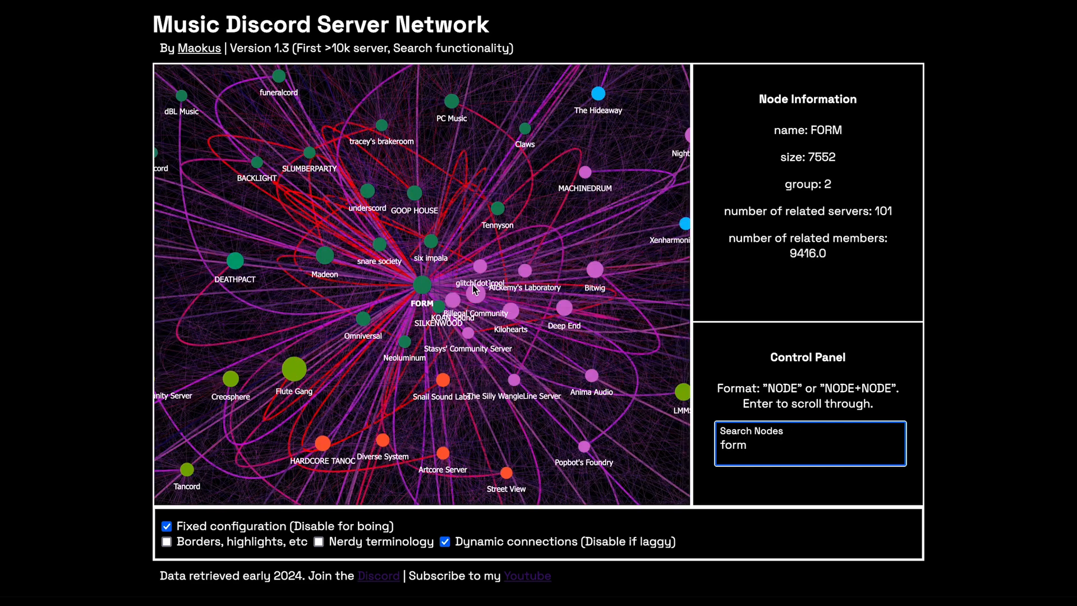
left_click(474, 312)
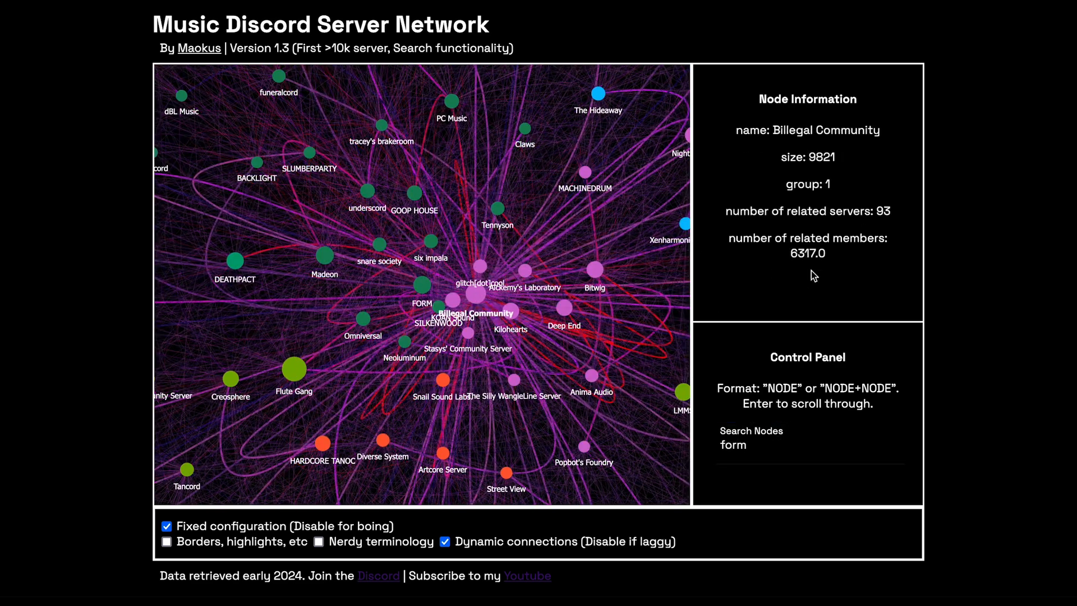
left_click(422, 284)
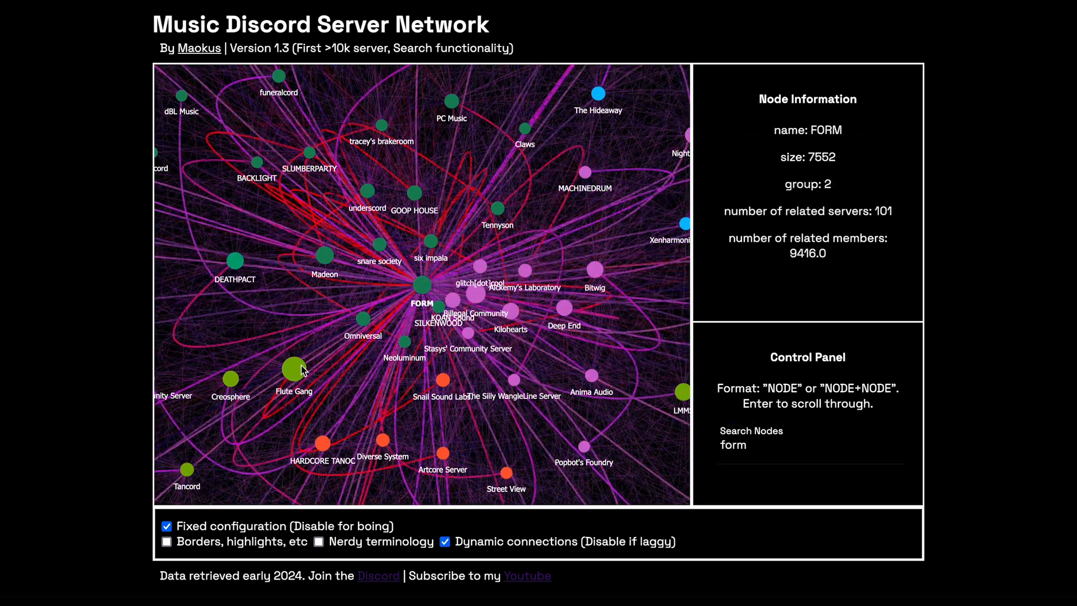
left_click(230, 377)
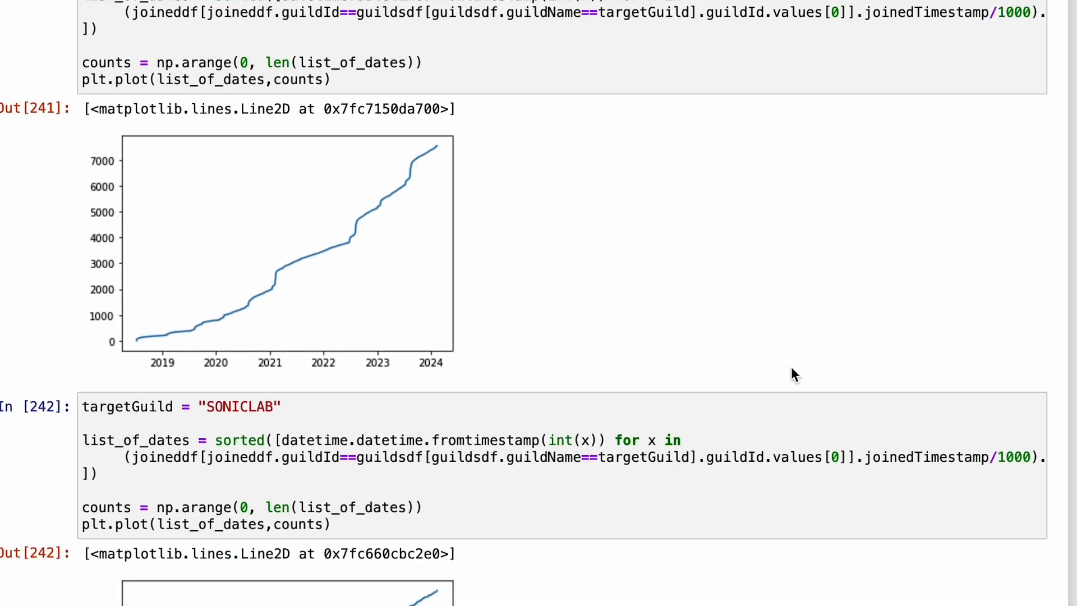
Scroll to the plt.plot chart of cumulative joins reaching about 7,500 by 2024.
scroll("down", 3)
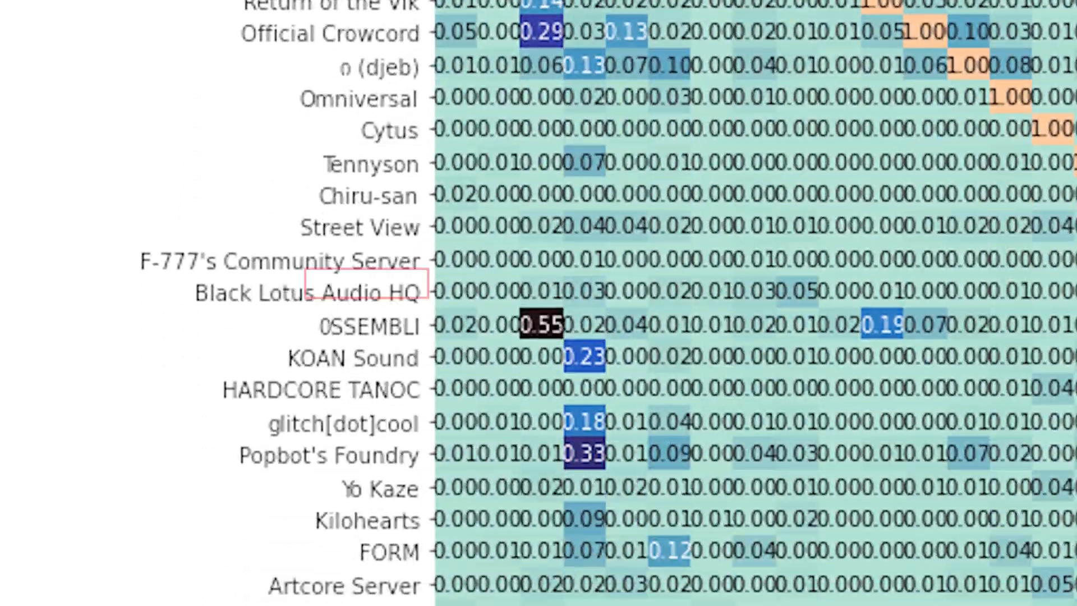
Scroll through the seaborn overlap heatmap comparing FORM, KOAN Sound and Madeon.
scroll("down", 3)
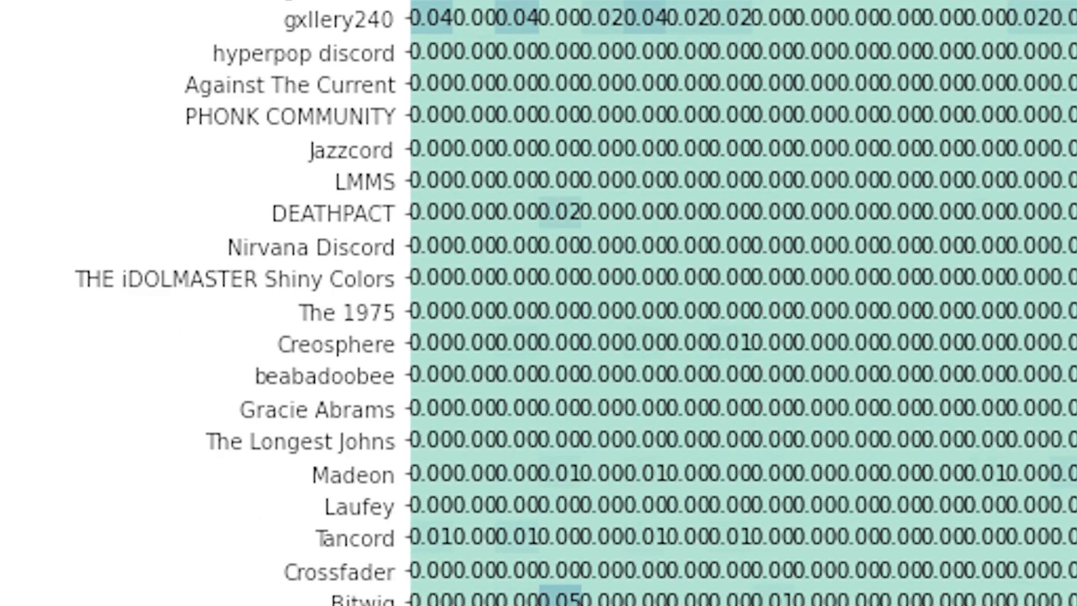
scroll("down", 3)
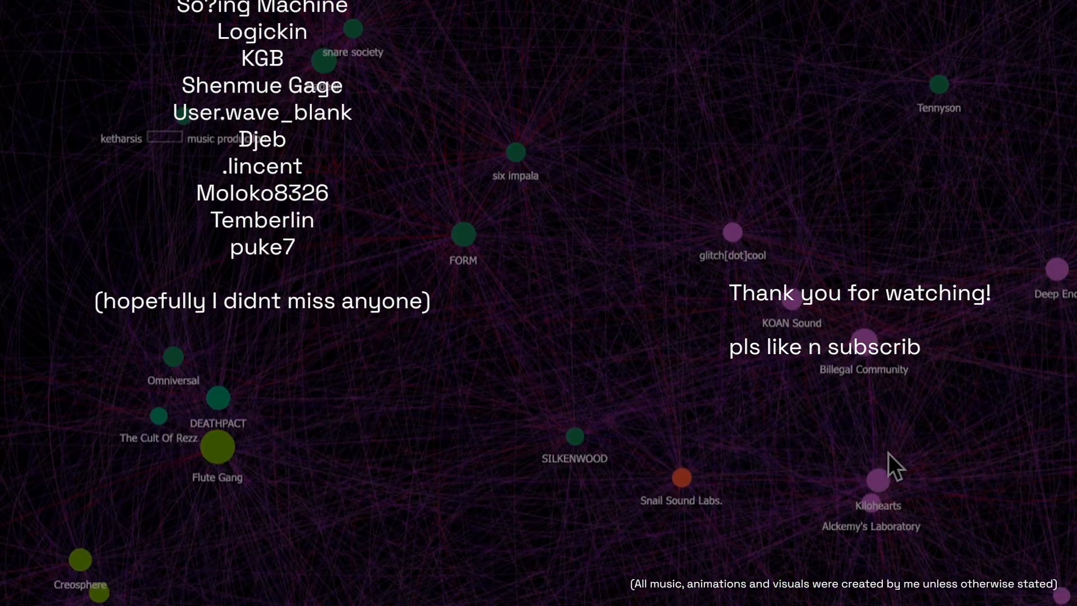
Pan and zoom out the canvas to show all colored server nodes and edges.
left_click(846, 447)
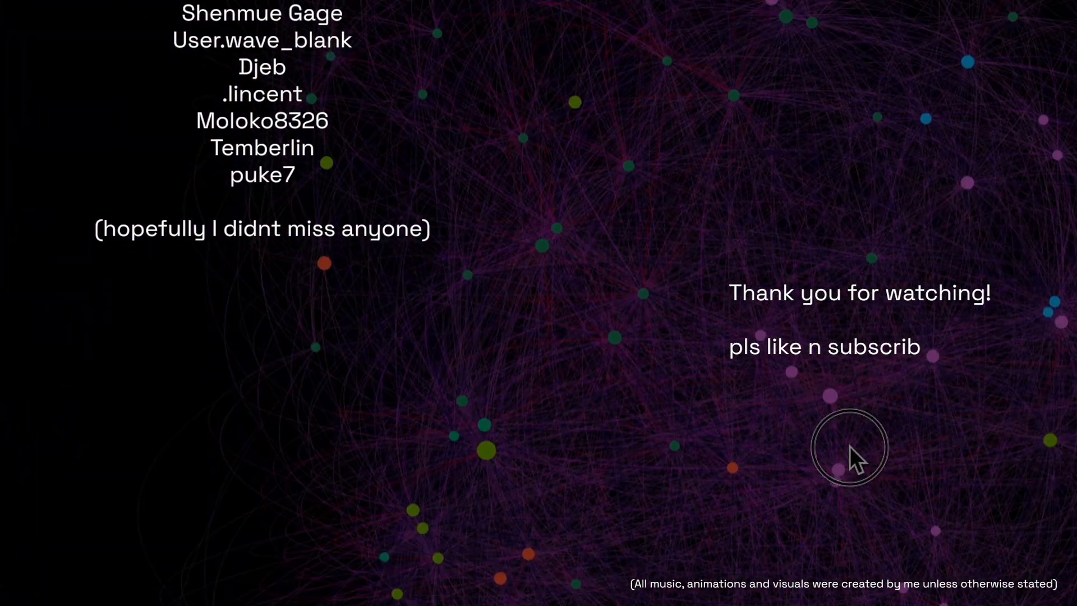